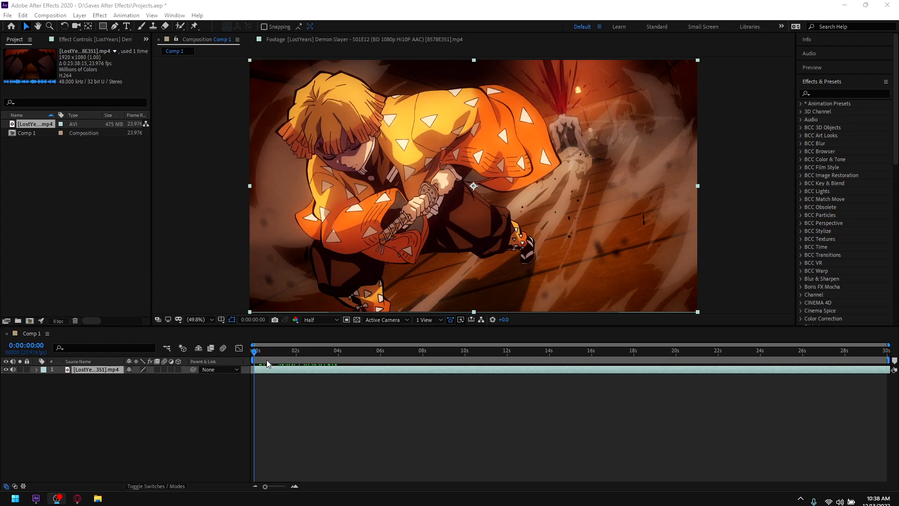
{"action": "mouse_move", "coordinate": [264, 362]}
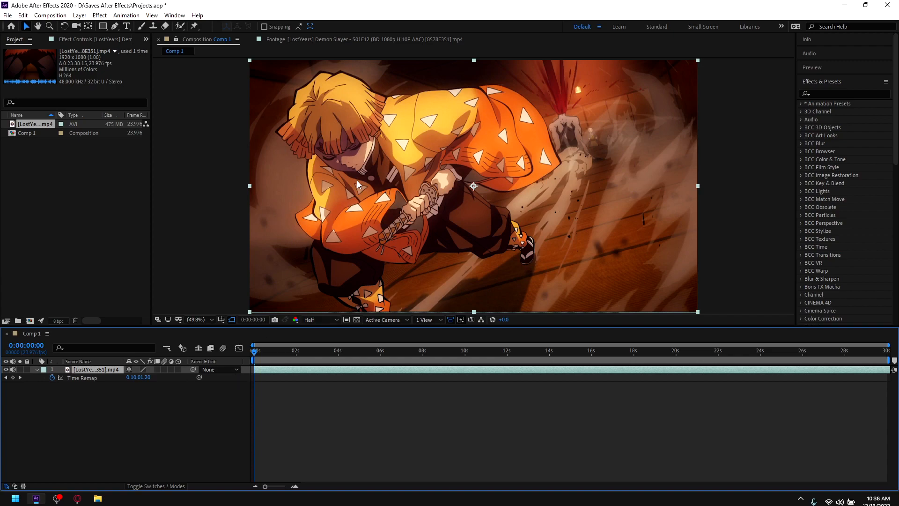
{"action": "mouse_move", "coordinate": [389, 199]}
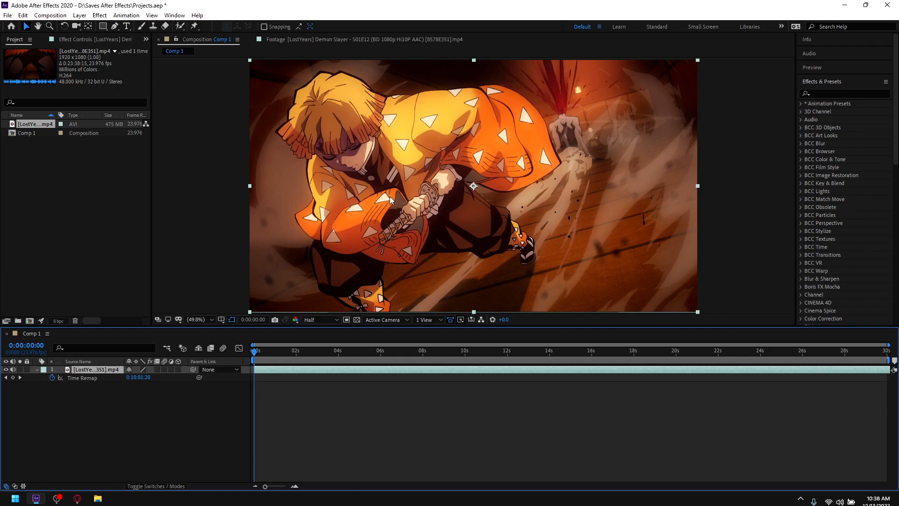
{"action": "mouse_move", "coordinate": [16, 384]}
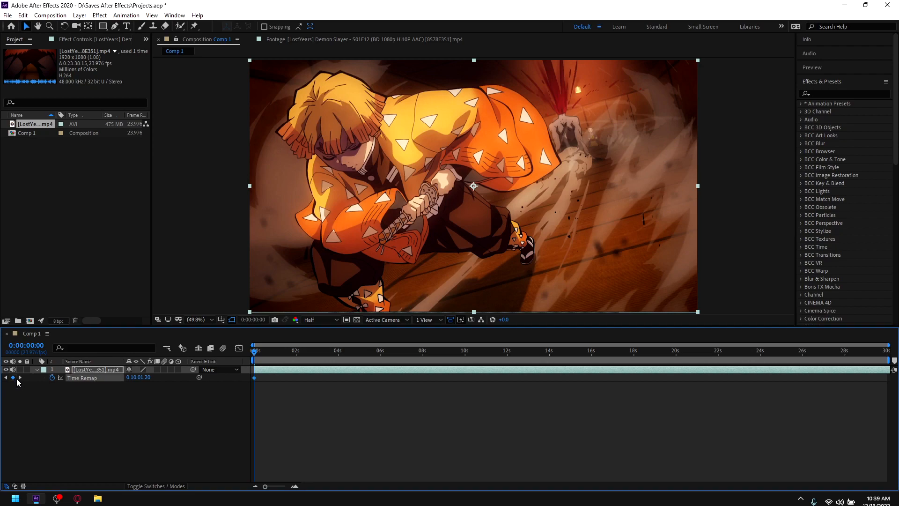
Add a Time Remap keyframe on the footage layer at the current frame.
{"action": "left_click", "coordinate": [19, 378]}
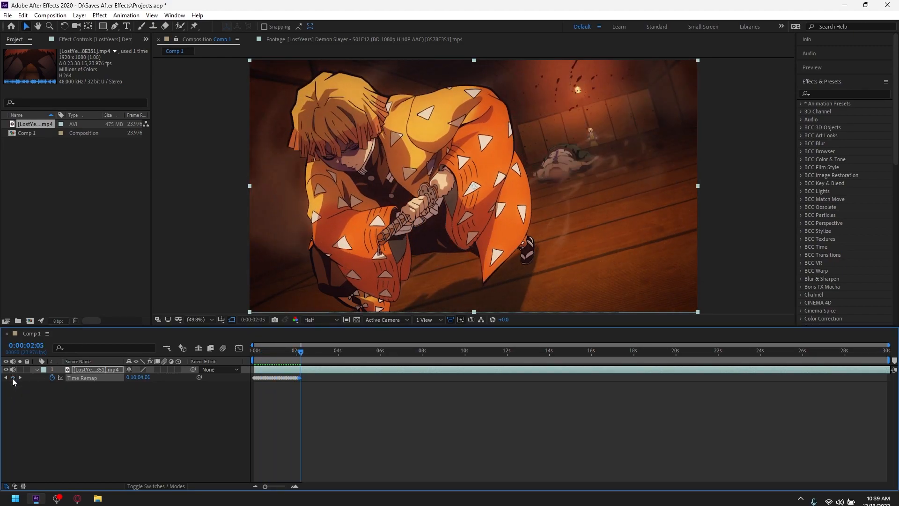
Pre-compose the time-remapped footage layer, moving all attributes into the new composition.
{"action": "left_click", "coordinate": [308, 350]}
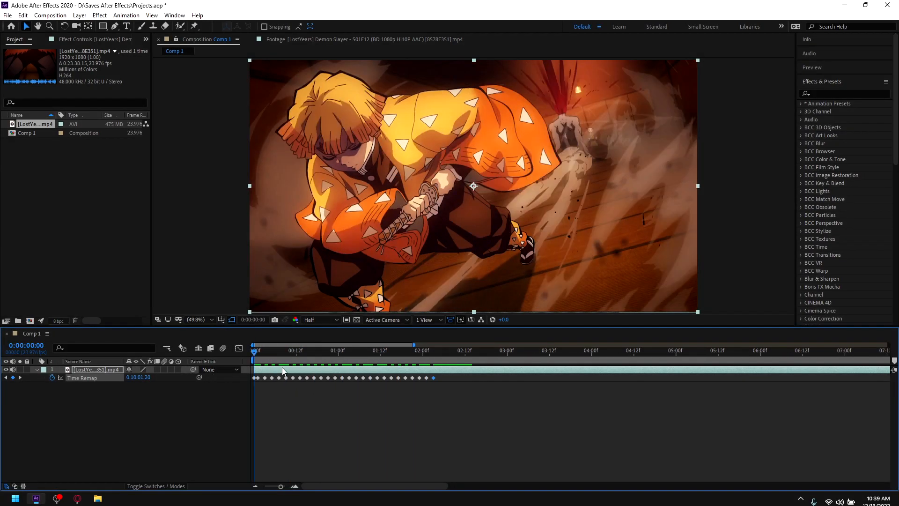
{"action": "left_click", "coordinate": [275, 349]}
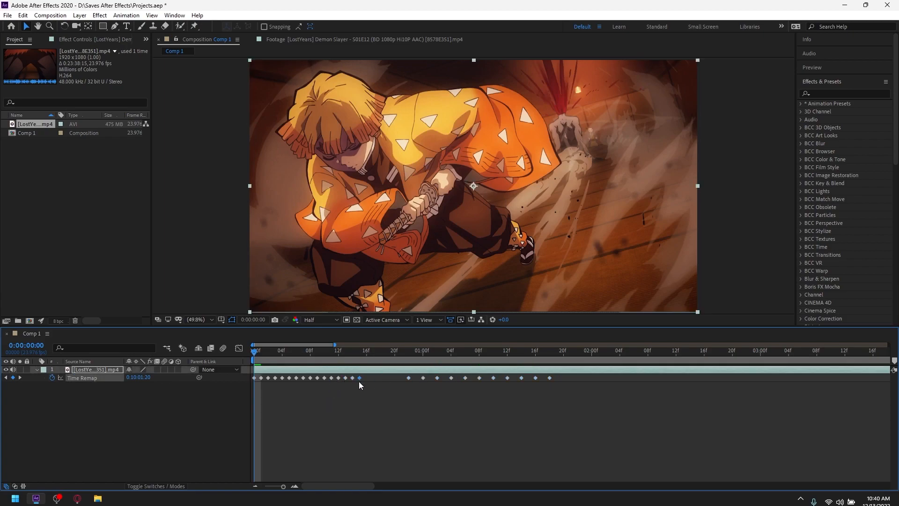
{"action": "left_click", "coordinate": [405, 378]}
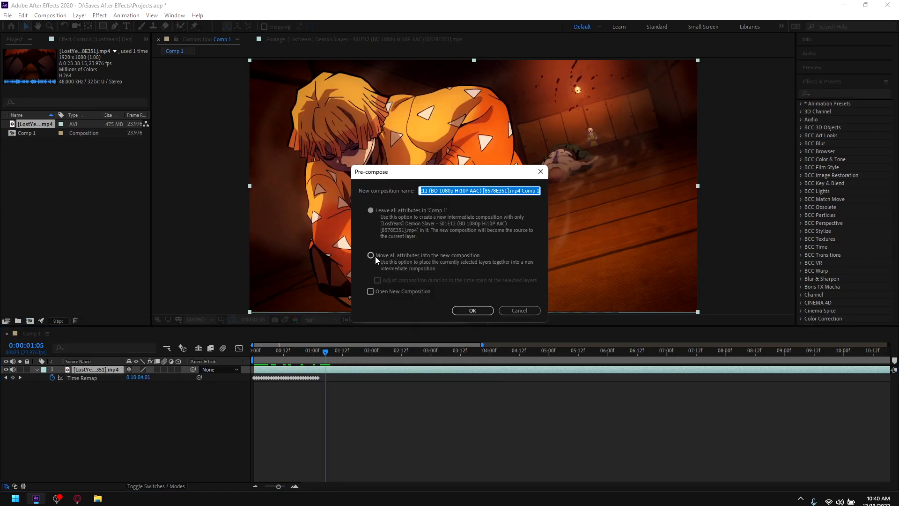
{"action": "left_click", "coordinate": [371, 255]}
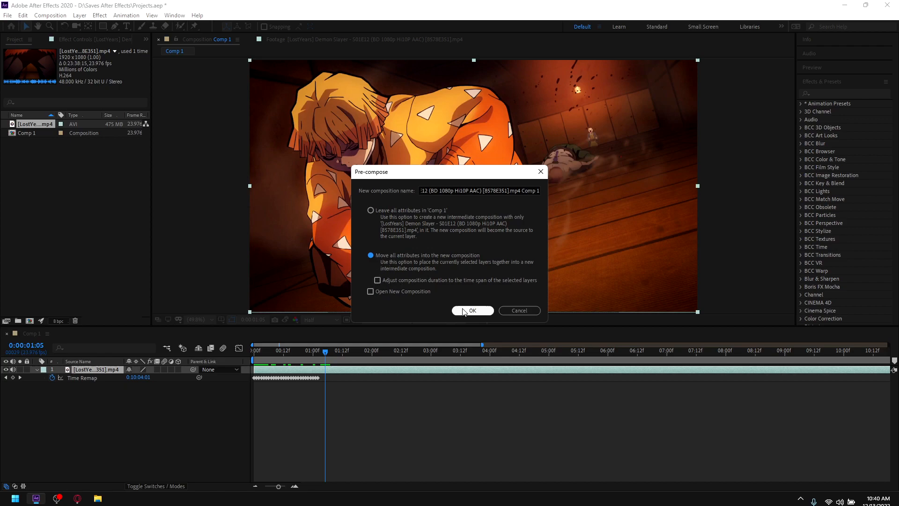
{"action": "left_click", "coordinate": [472, 310]}
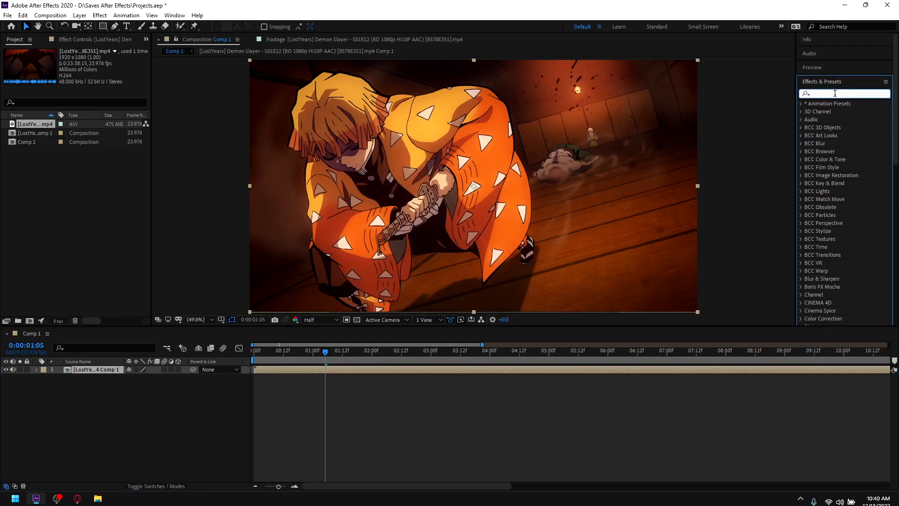
Find Twixtor Pro via an effects search for 'twix' and apply it to the pre-composed clip.
{"action": "type", "text": "twixtor"}
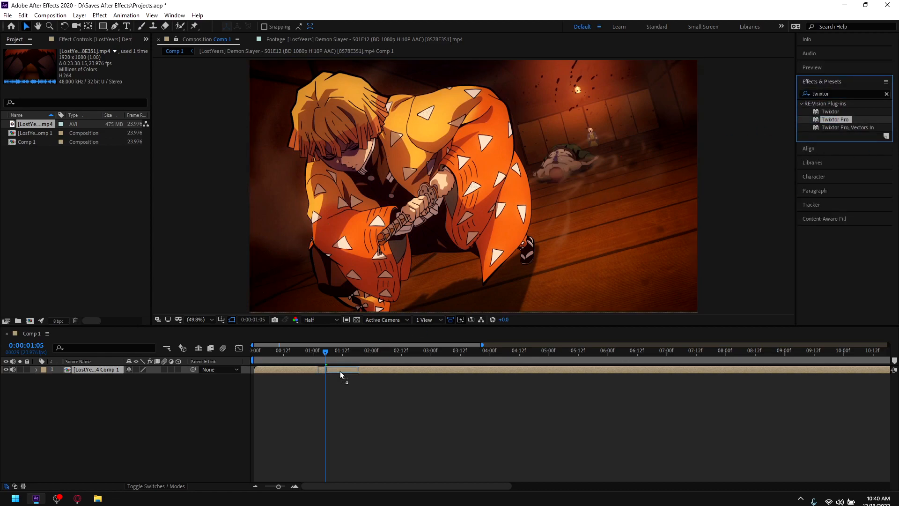
{"action": "left_click", "coordinate": [148, 362]}
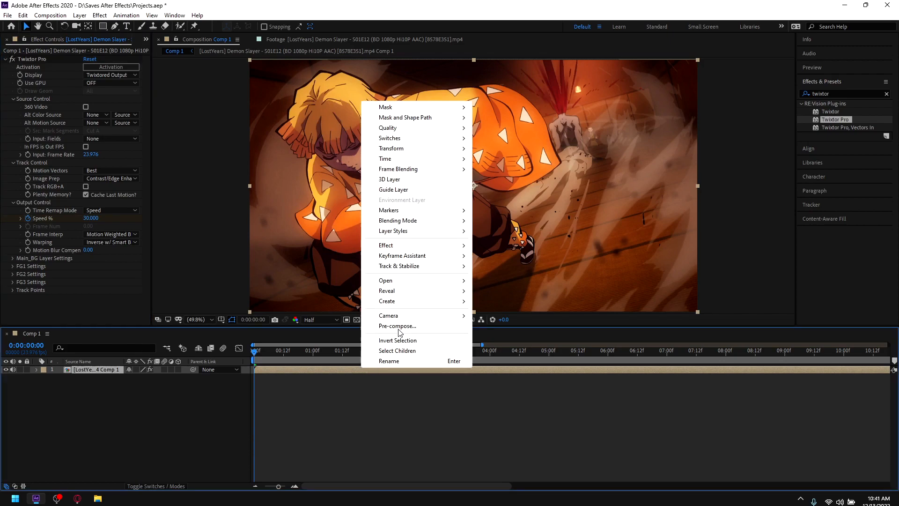
Pre-compose the Twixtor-slowed layer again into a second nested composition.
{"action": "left_click", "coordinate": [397, 326]}
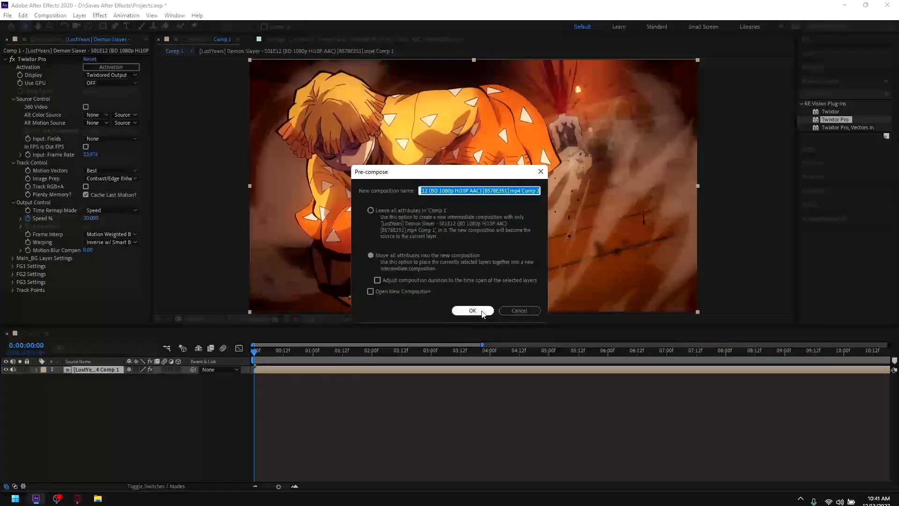
{"action": "left_click", "coordinate": [471, 310]}
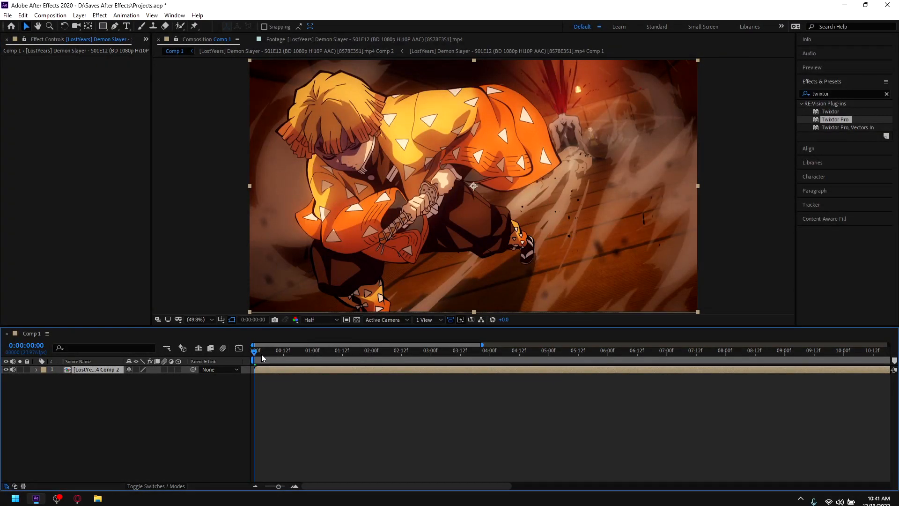
{"action": "mouse_move", "coordinate": [264, 366]}
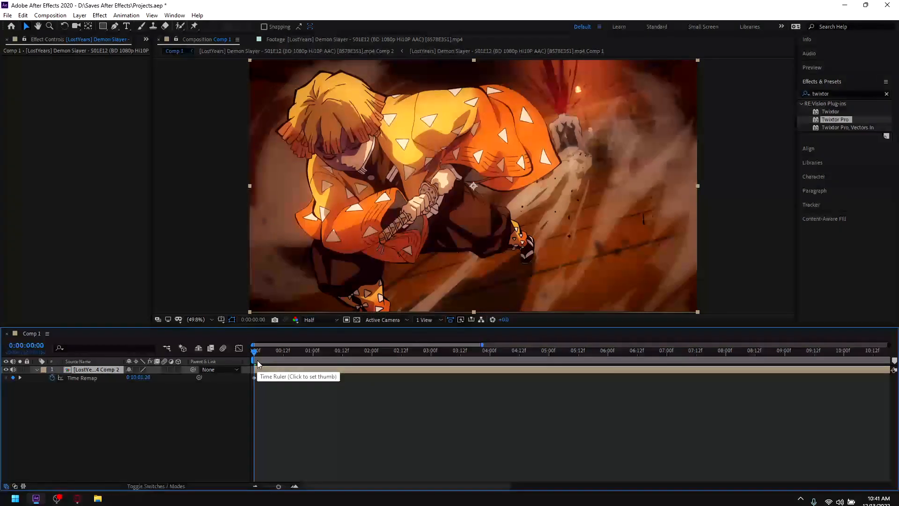
Add a Time Remap keyframe on the Comp 2 layer about one second into the clip.
{"action": "left_click", "coordinate": [334, 349]}
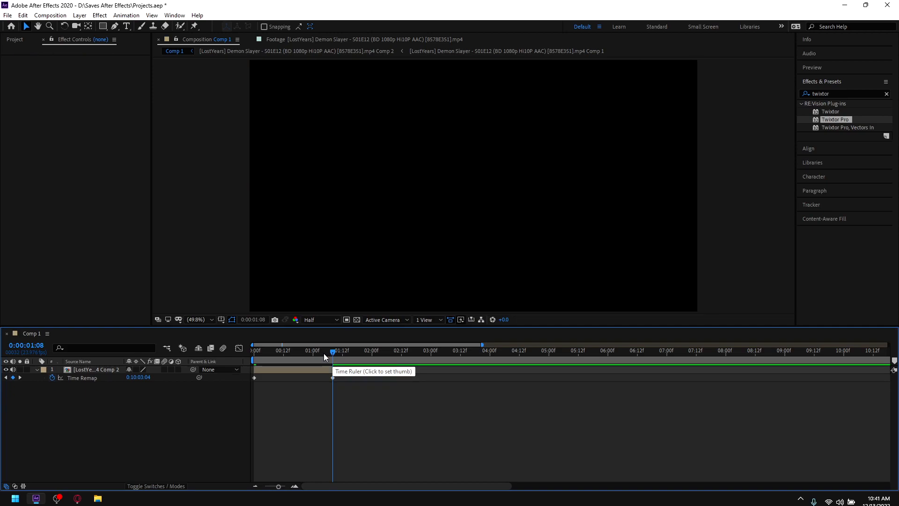
{"action": "left_click", "coordinate": [82, 378]}
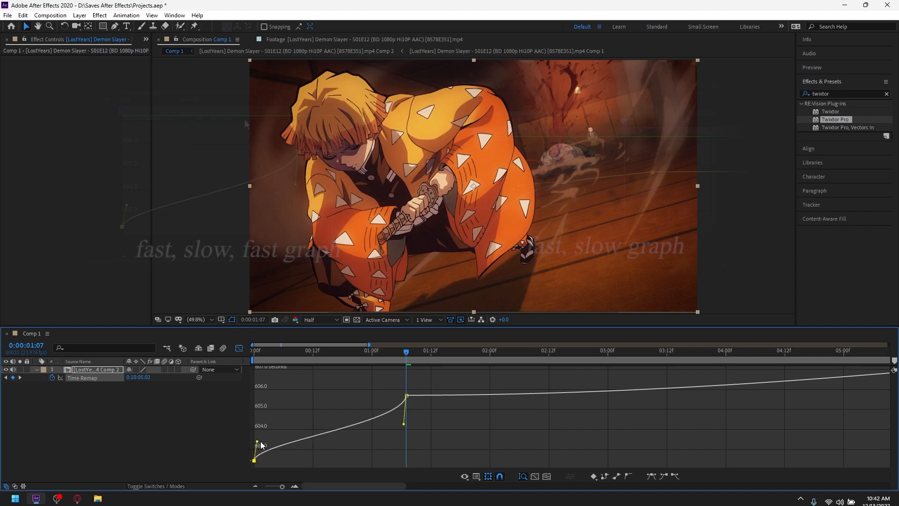
Ease the Time Remap keyframes into a steep-then-flat fast-to-slow speed ramp.
{"action": "left_click", "coordinate": [313, 350]}
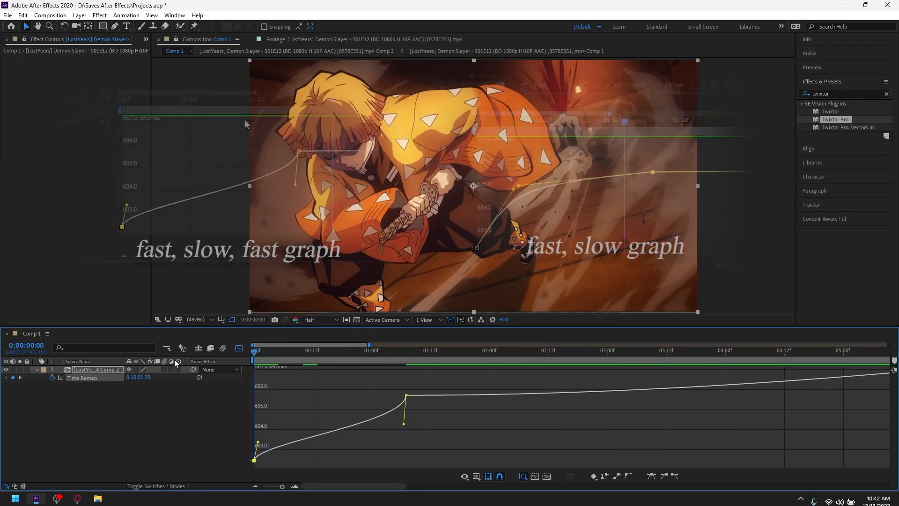
{"action": "left_click", "coordinate": [346, 351]}
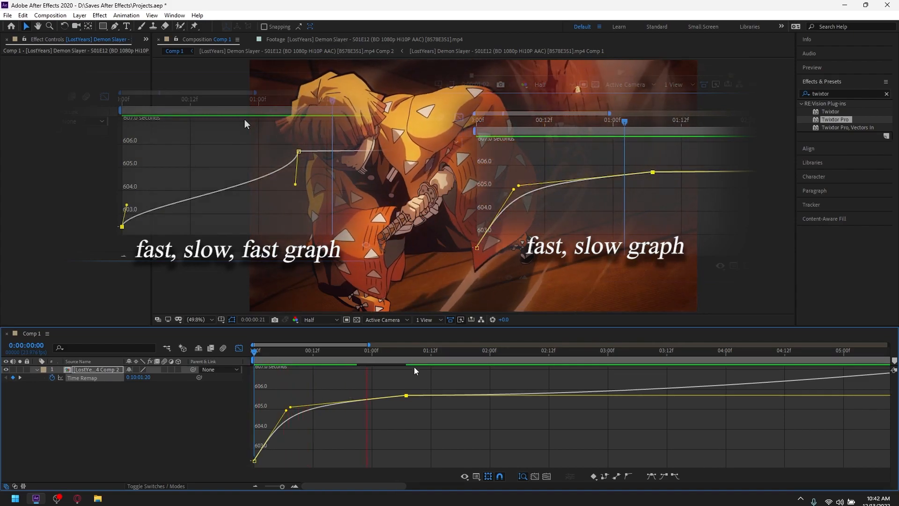
{"action": "left_click", "coordinate": [312, 350]}
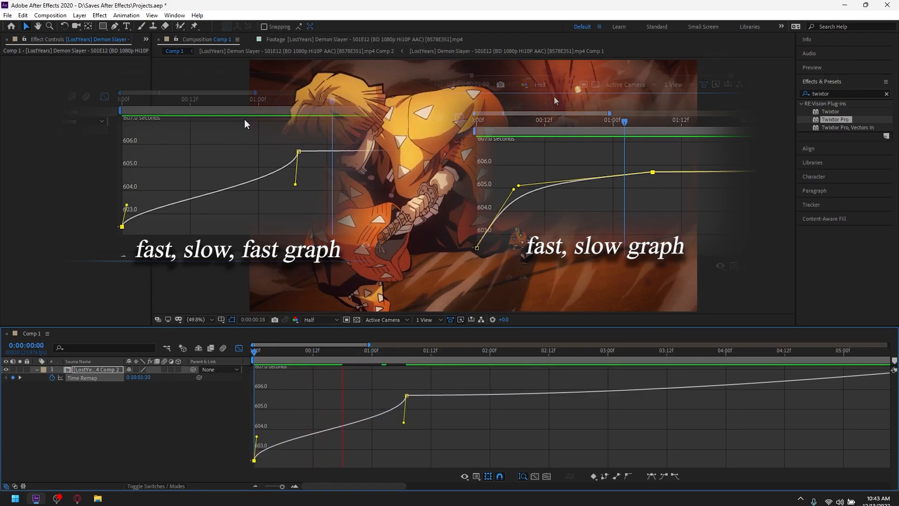
{"action": "left_click", "coordinate": [254, 349]}
{"action": "type", "text": "rsmb"}
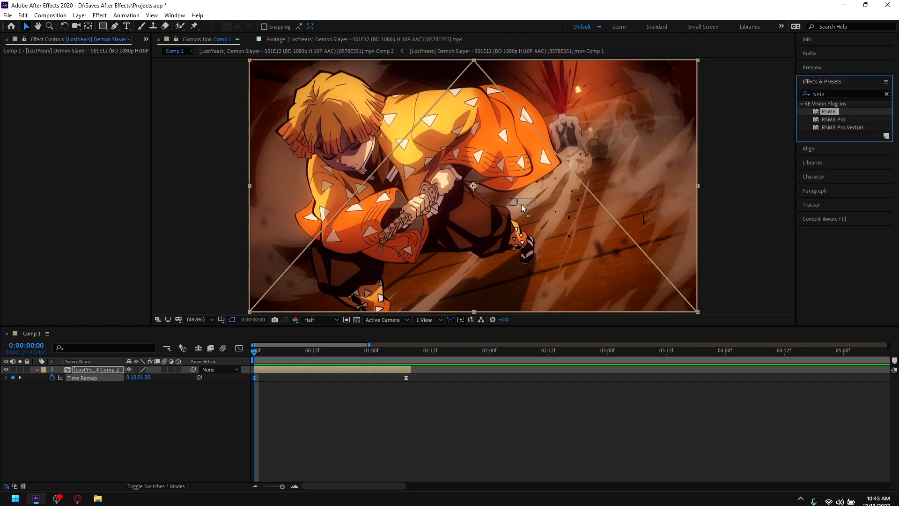
Apply RSMB motion blur to the speed-ramped nested clip at default blur settings.
{"action": "double_click", "coordinate": [828, 112]}
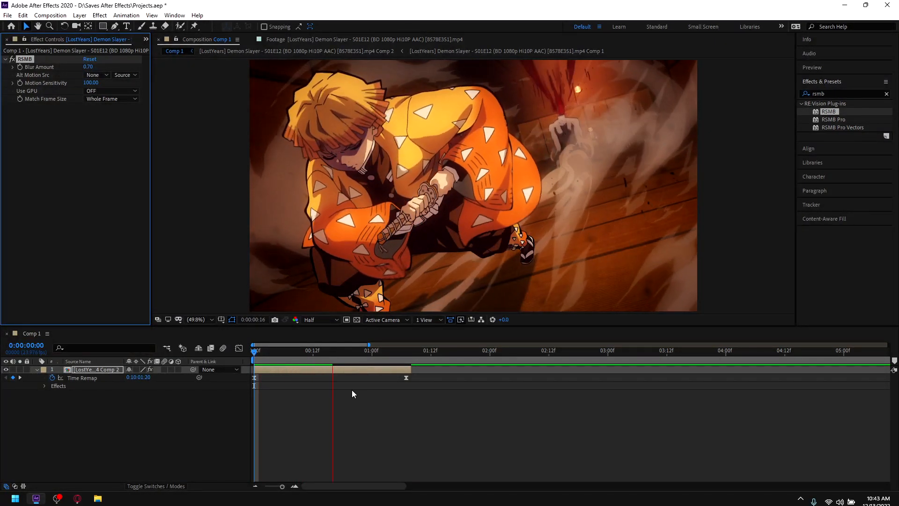
{"action": "left_click", "coordinate": [387, 350]}
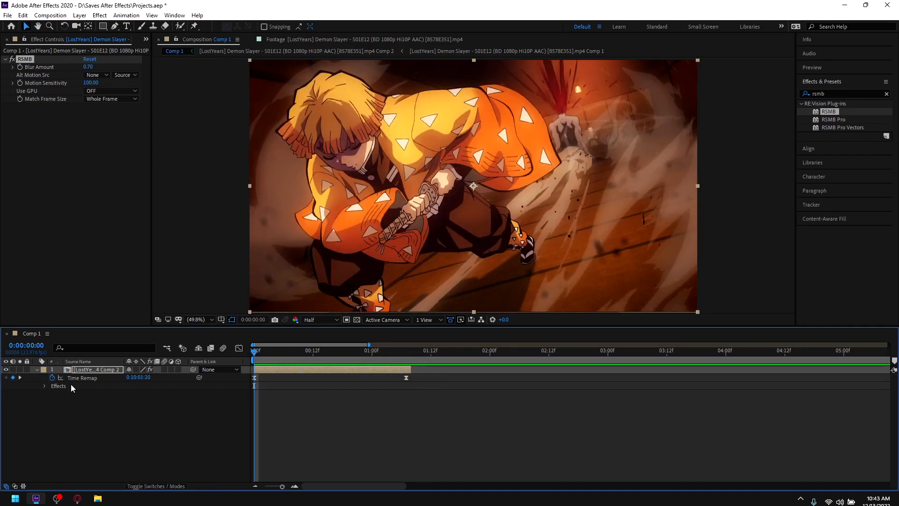
{"action": "mouse_move", "coordinate": [280, 411]}
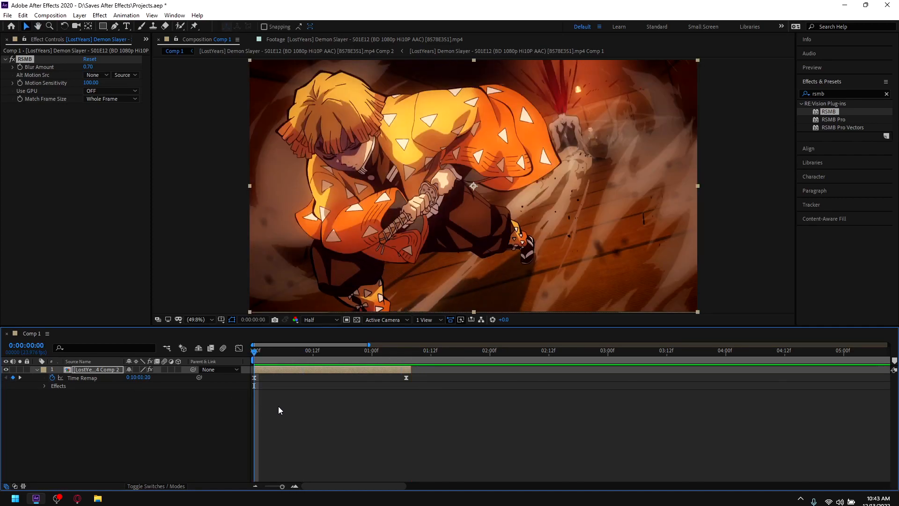